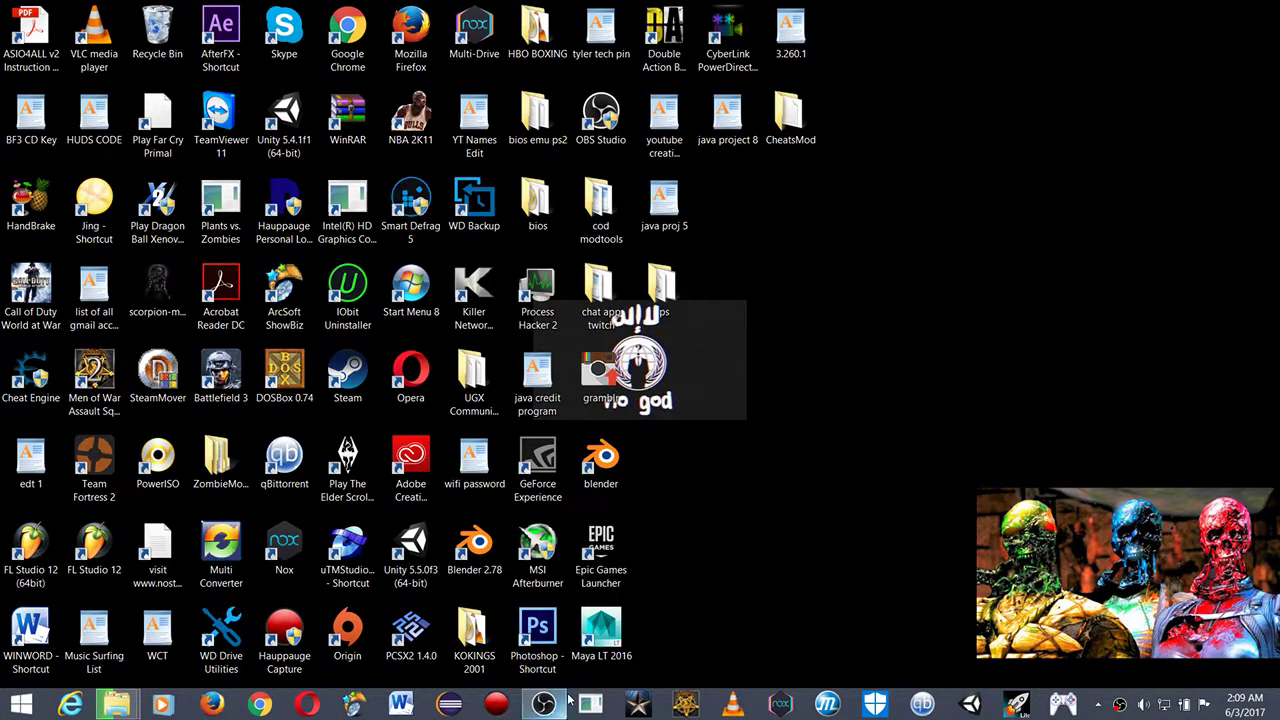
pyautogui.moveTo(828, 380)
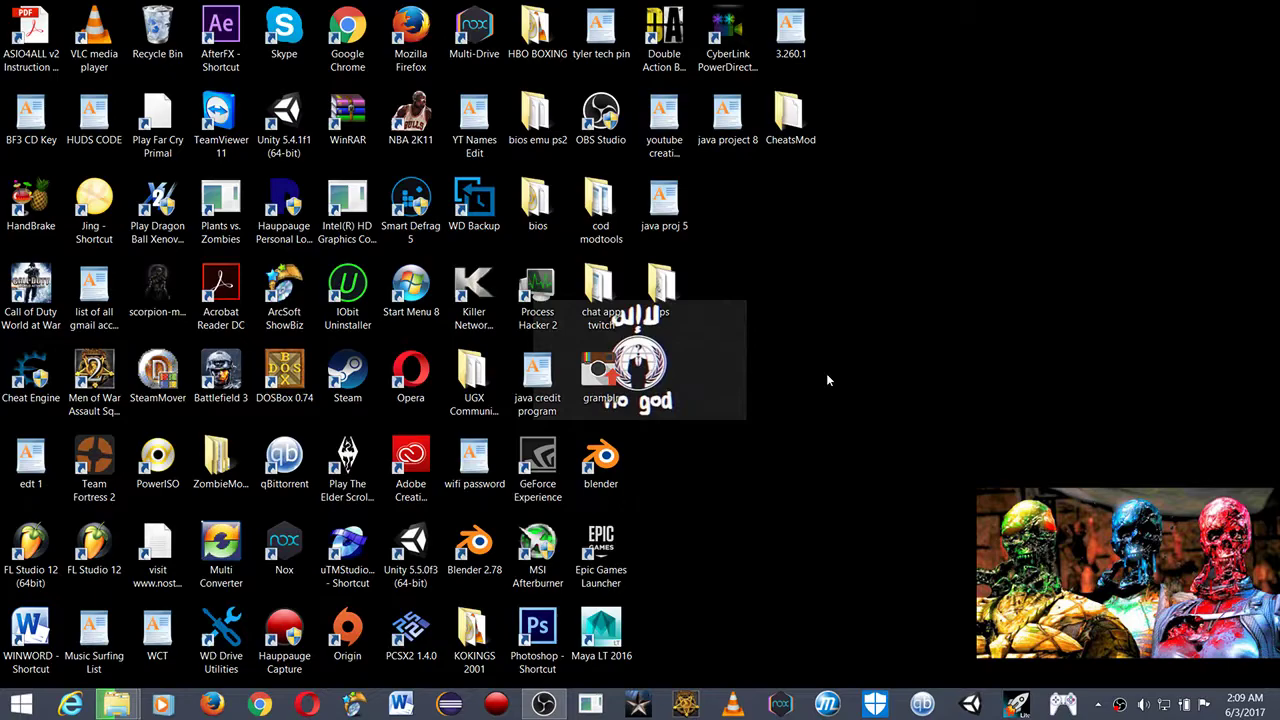
pyautogui.moveTo(822, 379)
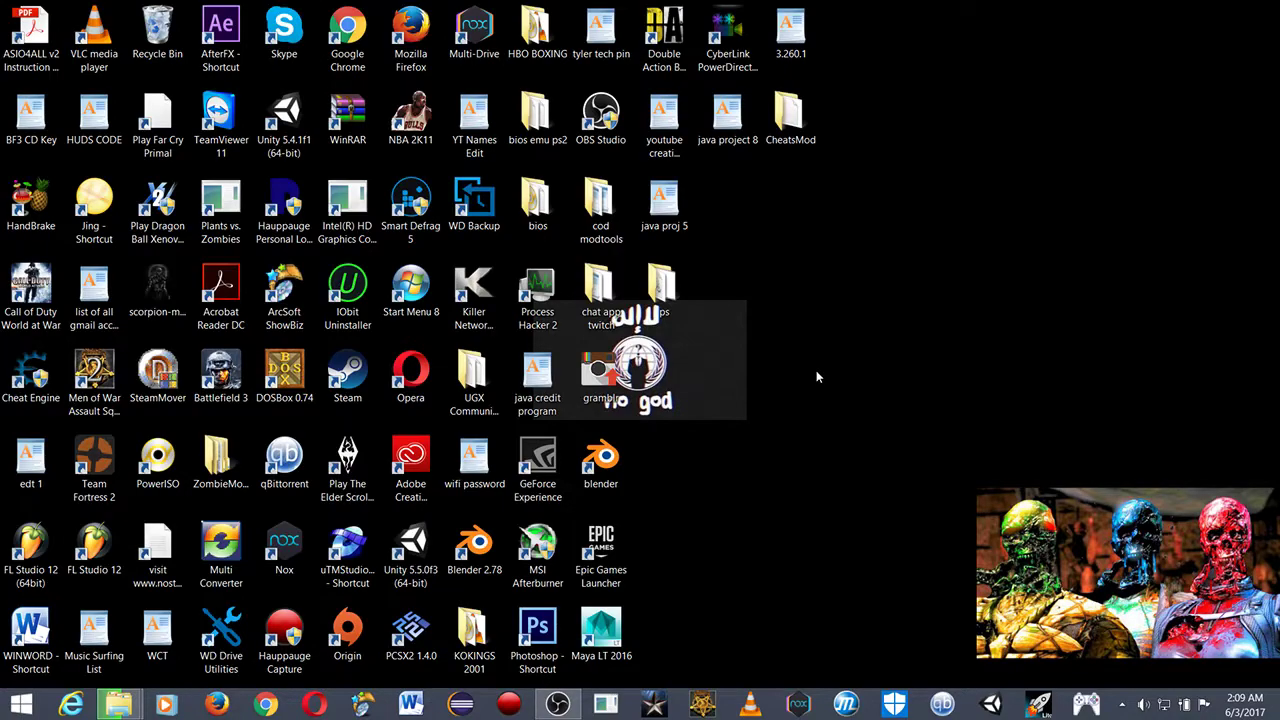
pyautogui.moveTo(812, 369)
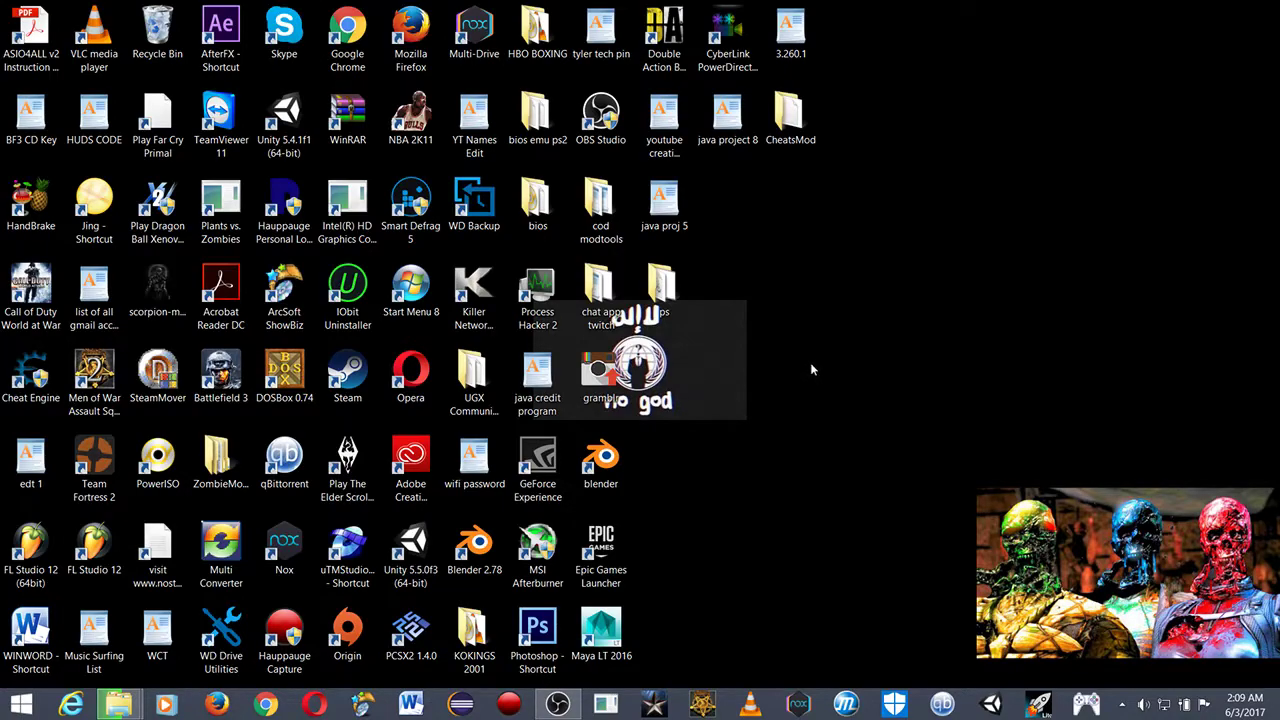
pyautogui.moveTo(798, 357)
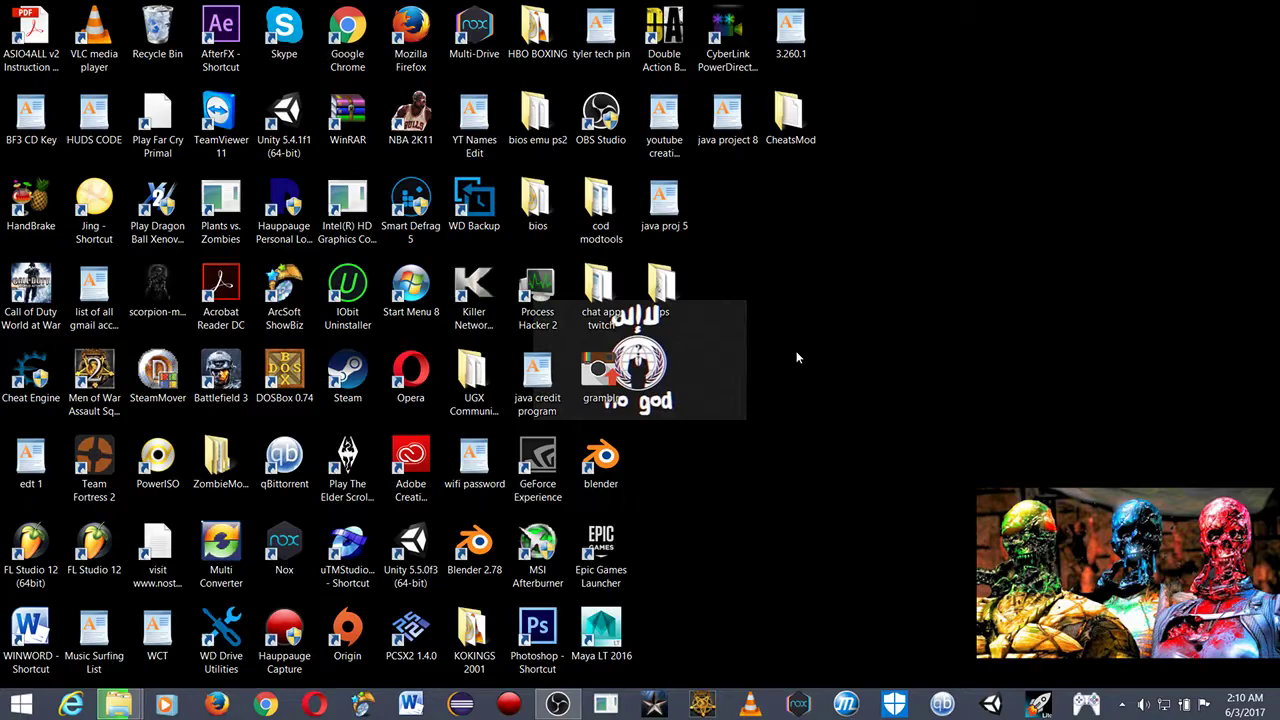
pyautogui.moveTo(454, 573)
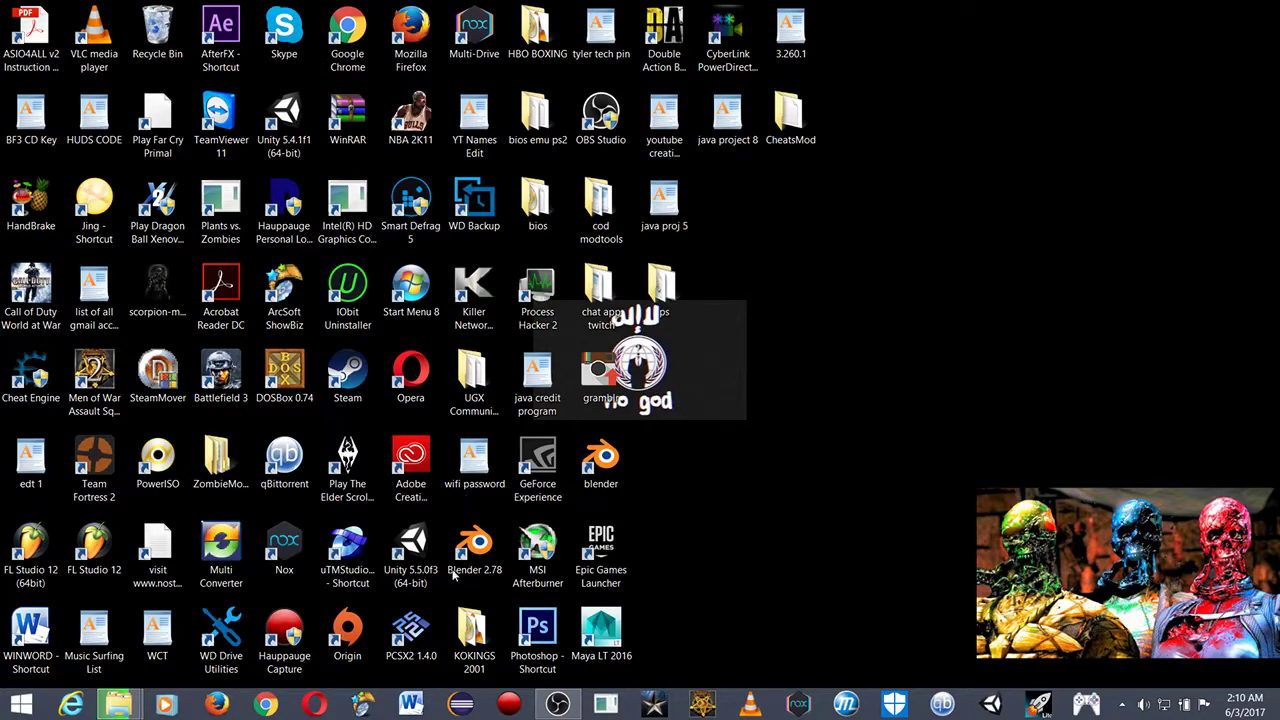
# - Select the blender item and two other desktop items, delete them, and confirm Yes
pyautogui.click(558, 702)
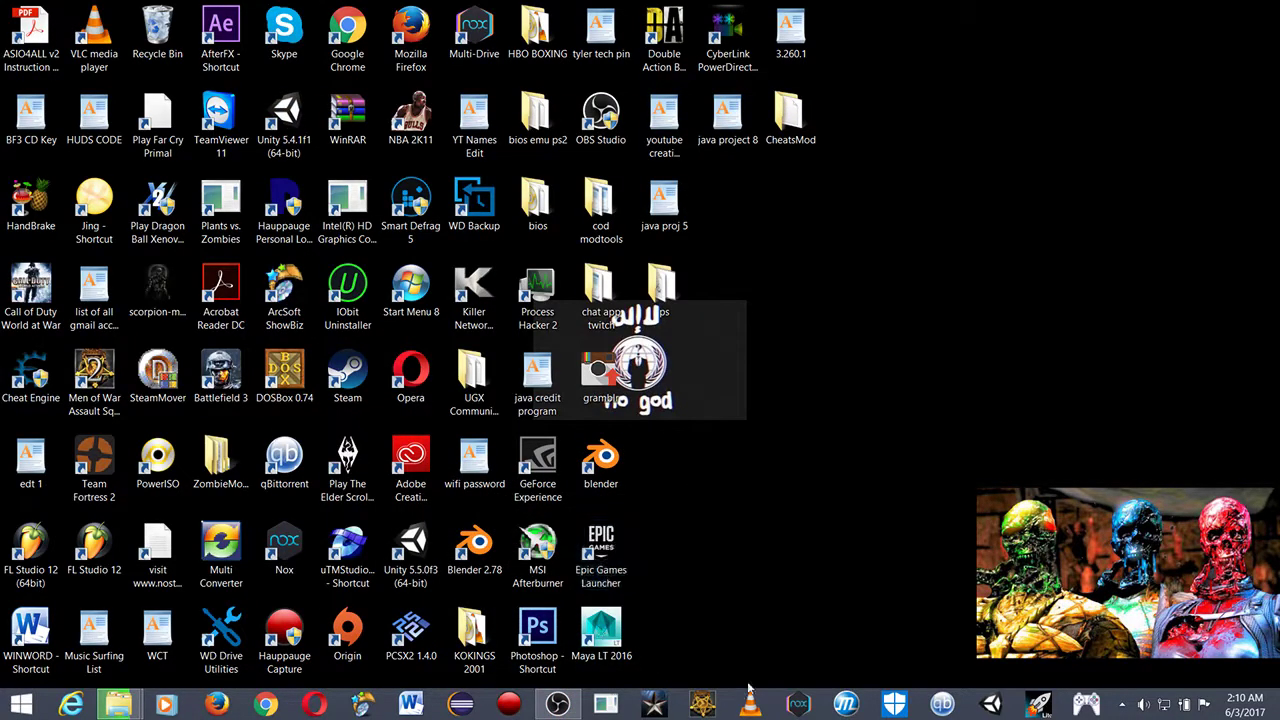
pyautogui.moveTo(808, 624)
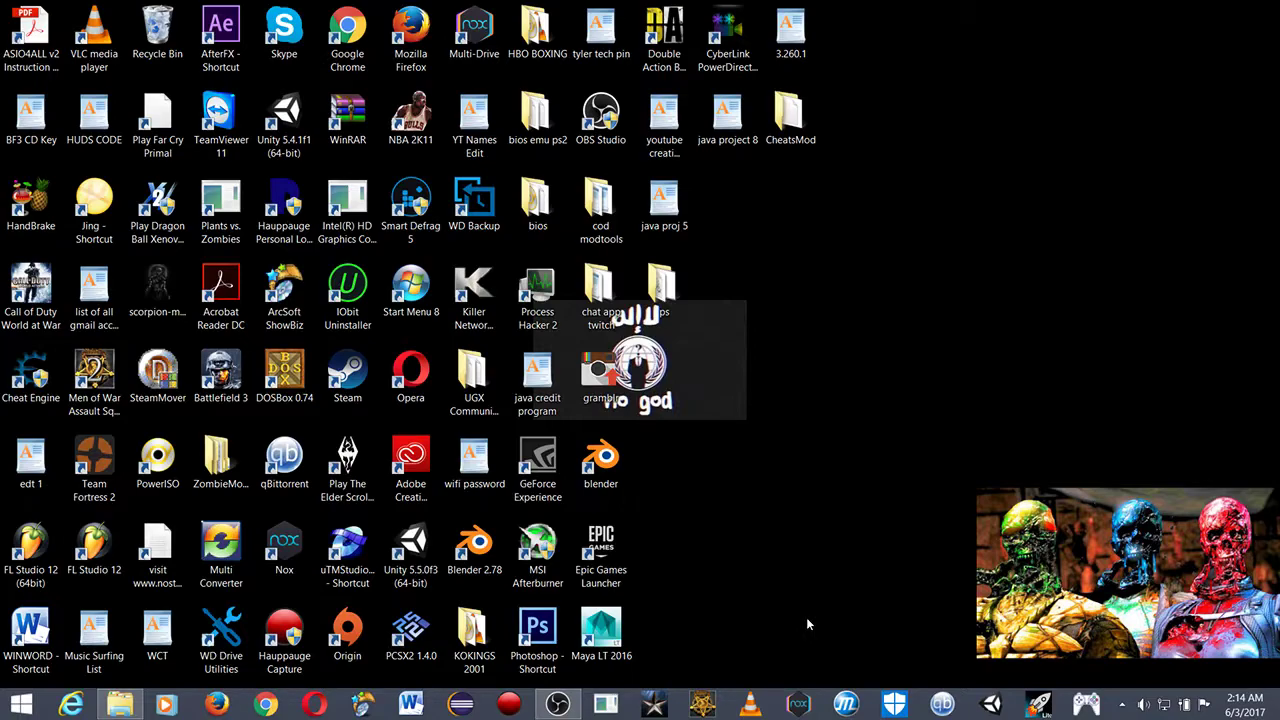
pyautogui.moveTo(899, 329)
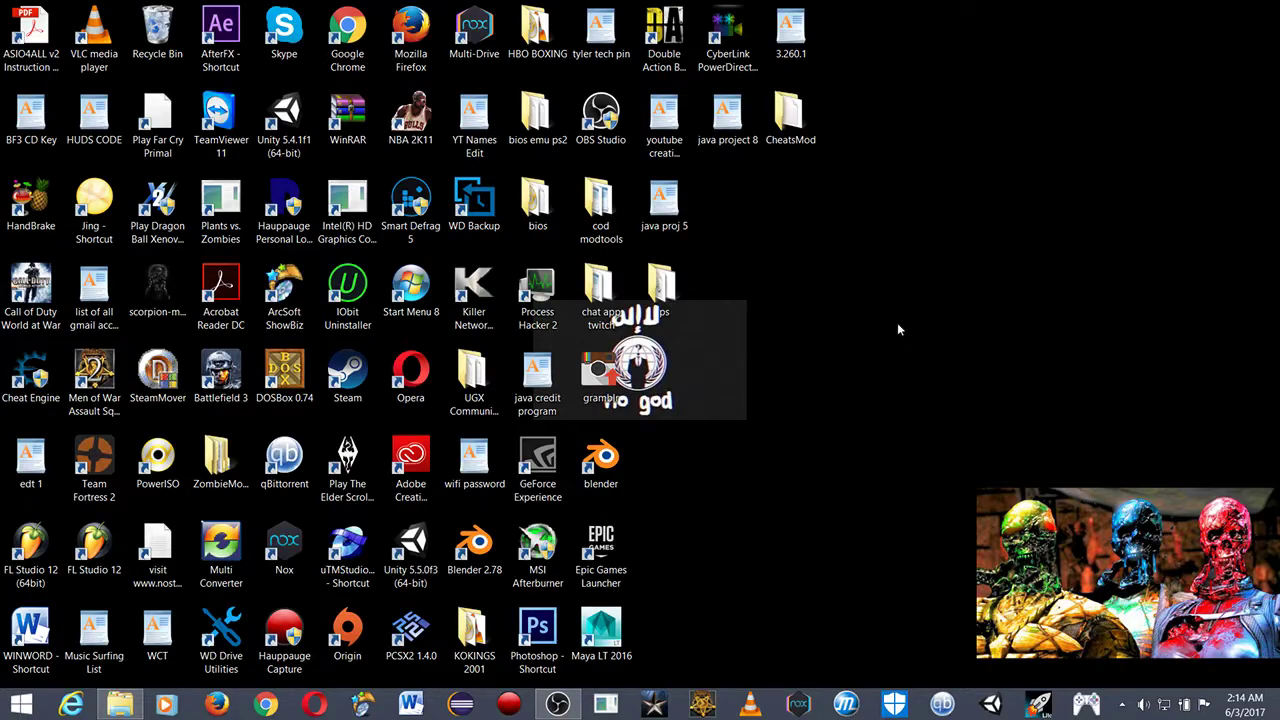
pyautogui.click(600, 462)
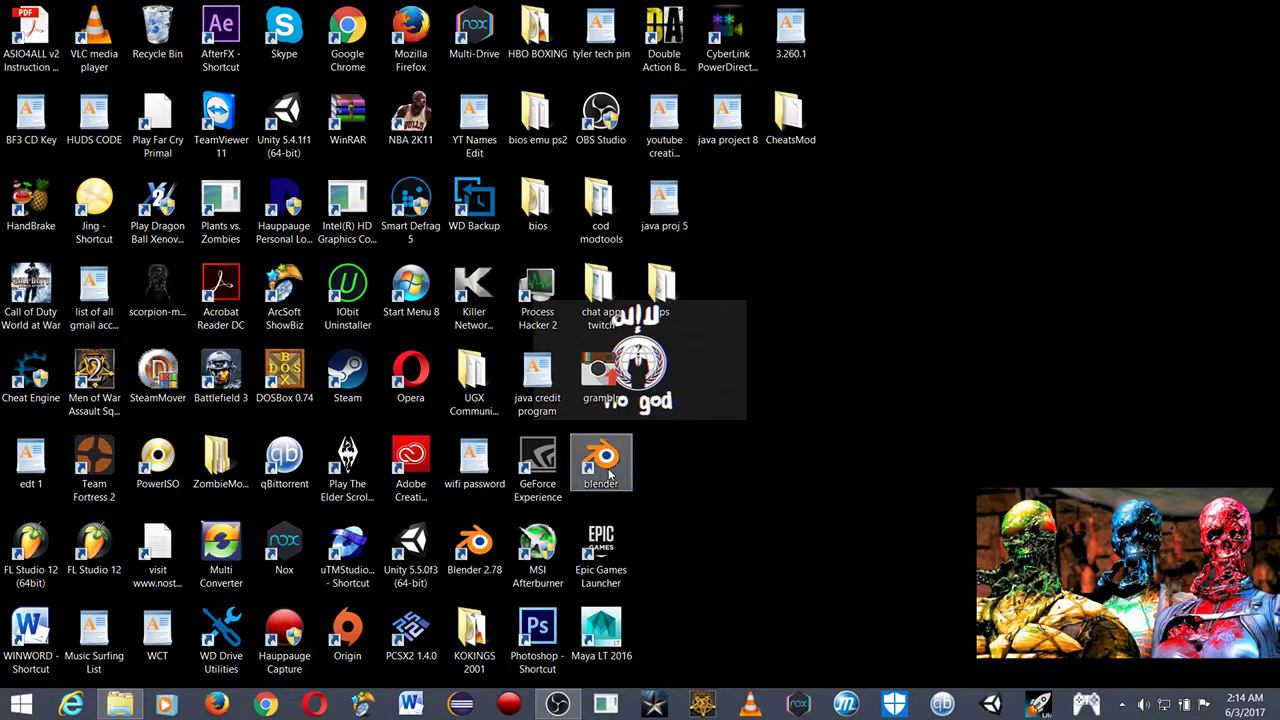
pyautogui.click(601, 460)
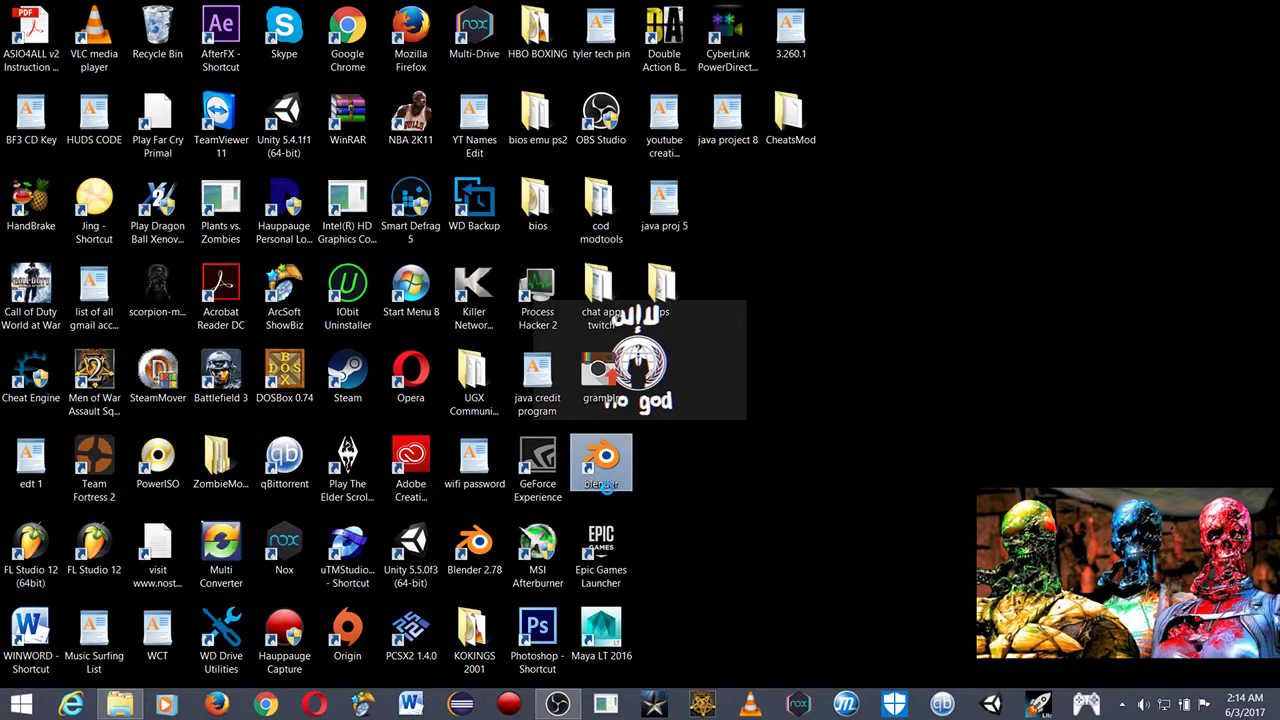
pyautogui.rightClick(601, 463)
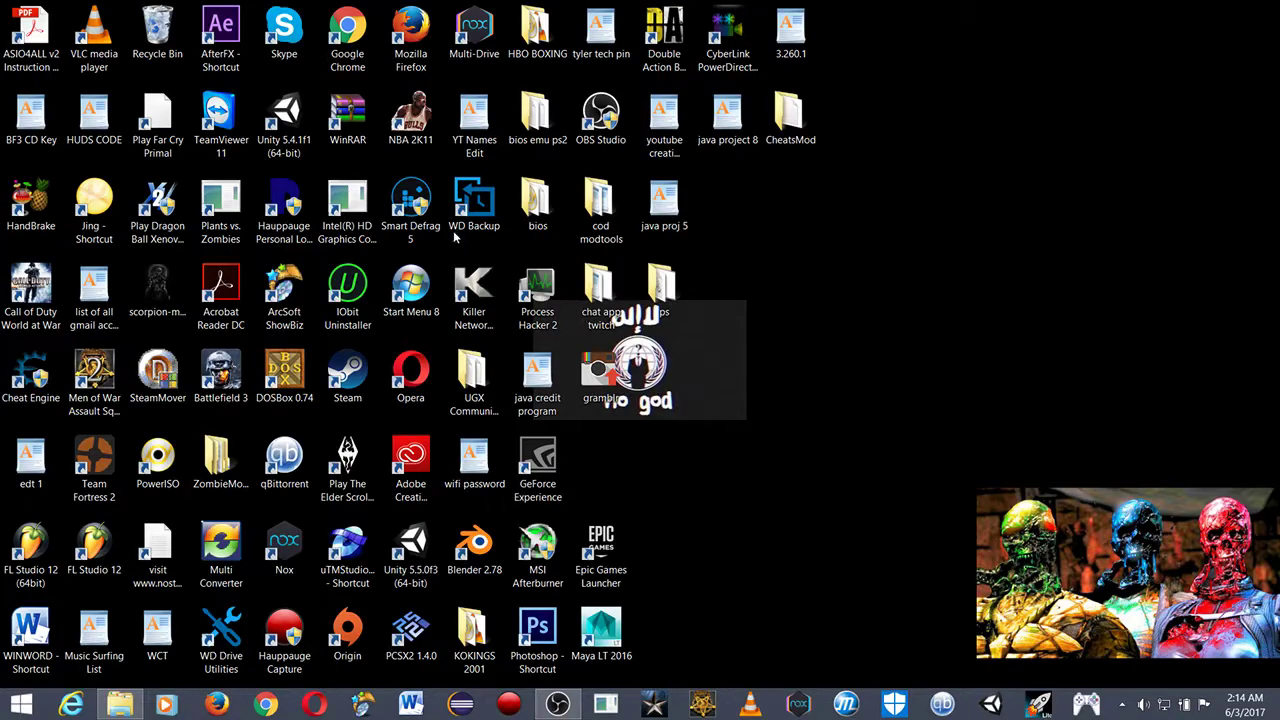
pyautogui.click(158, 30)
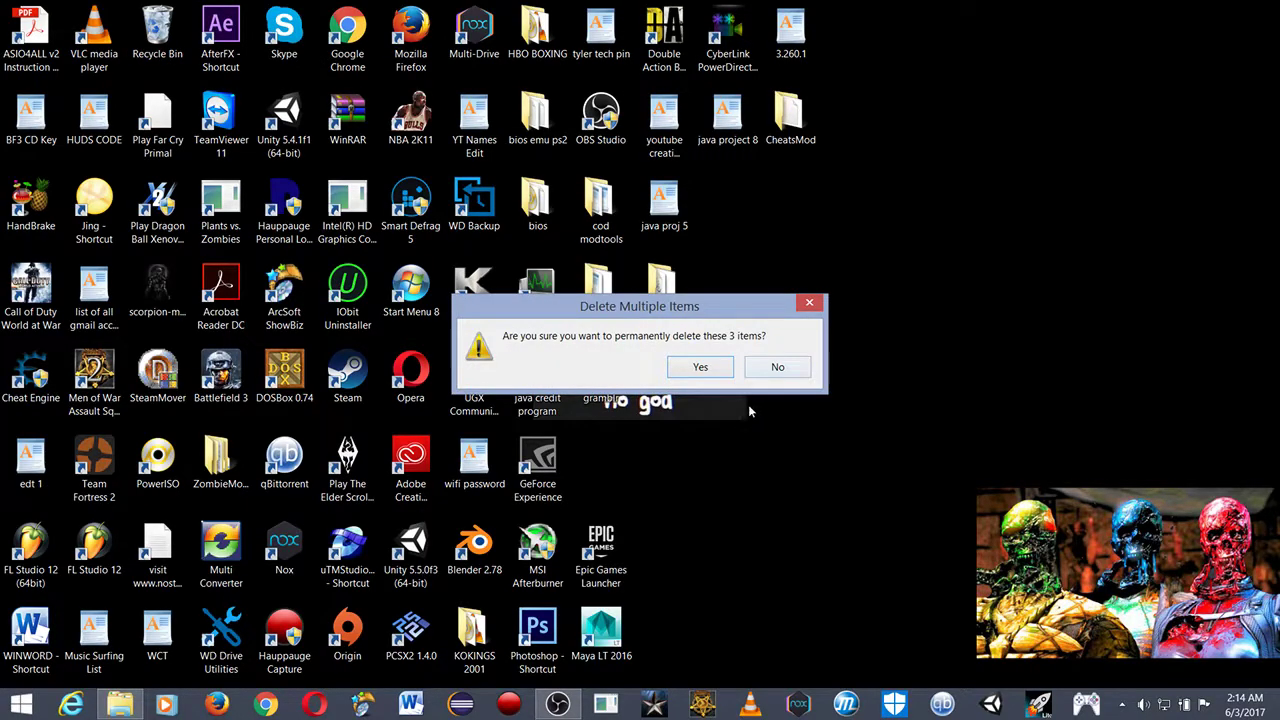
pyautogui.click(700, 366)
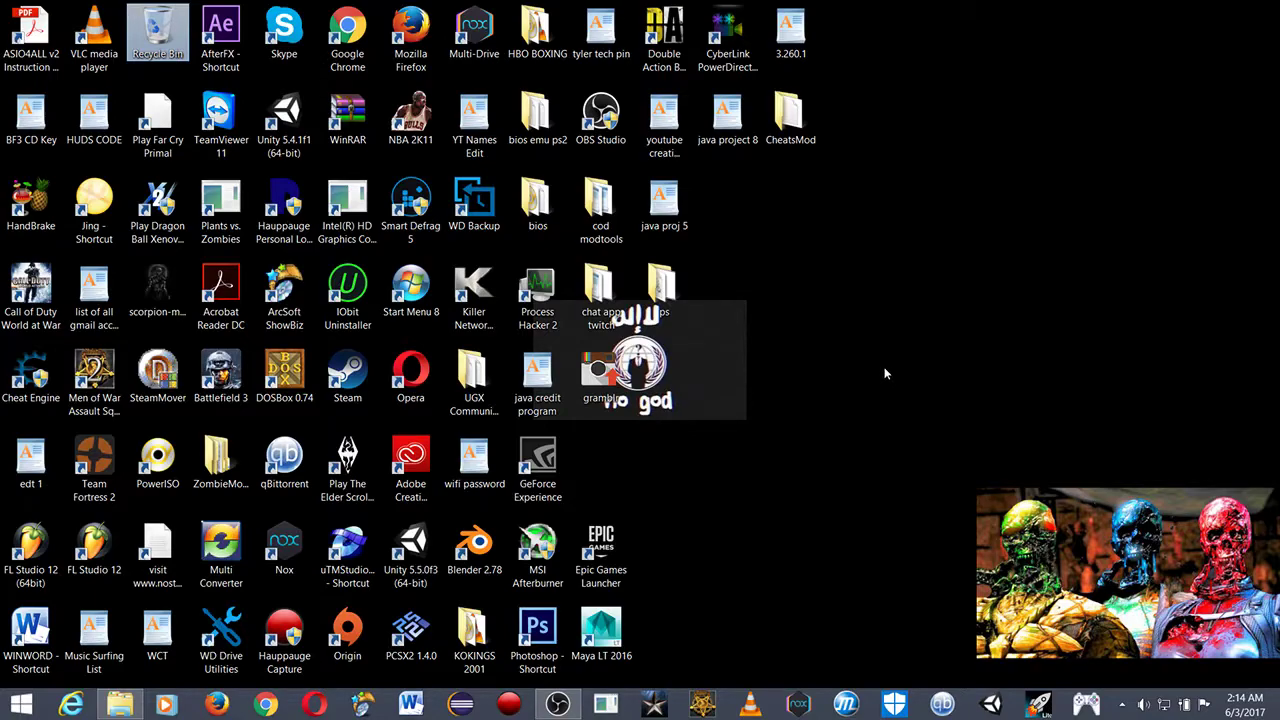
pyautogui.moveTo(881, 375)
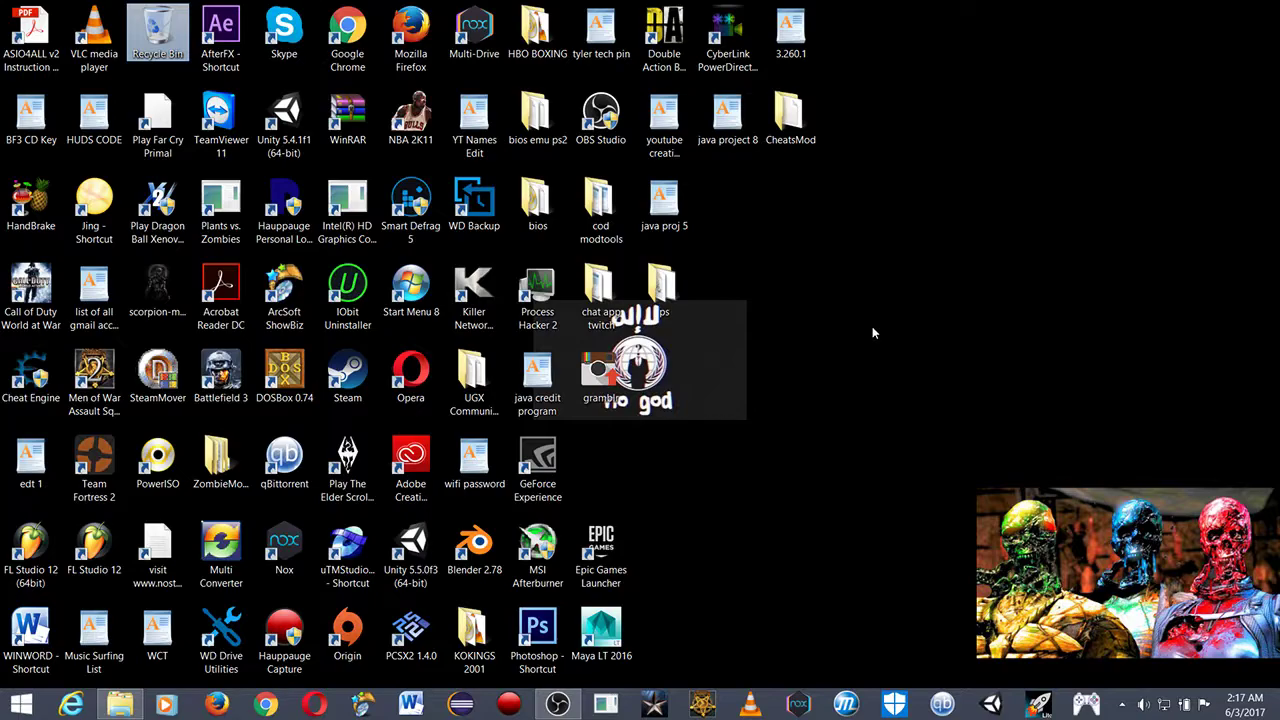
pyautogui.moveTo(867, 336)
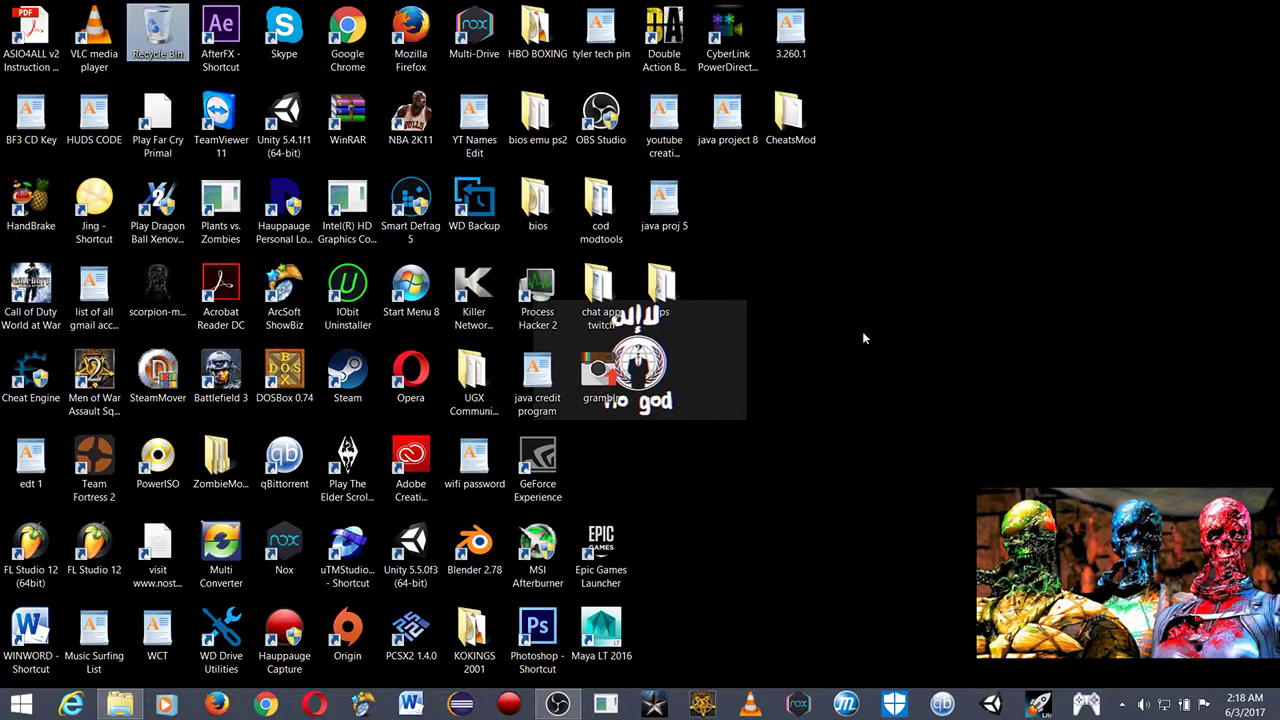
pyautogui.click(537, 627)
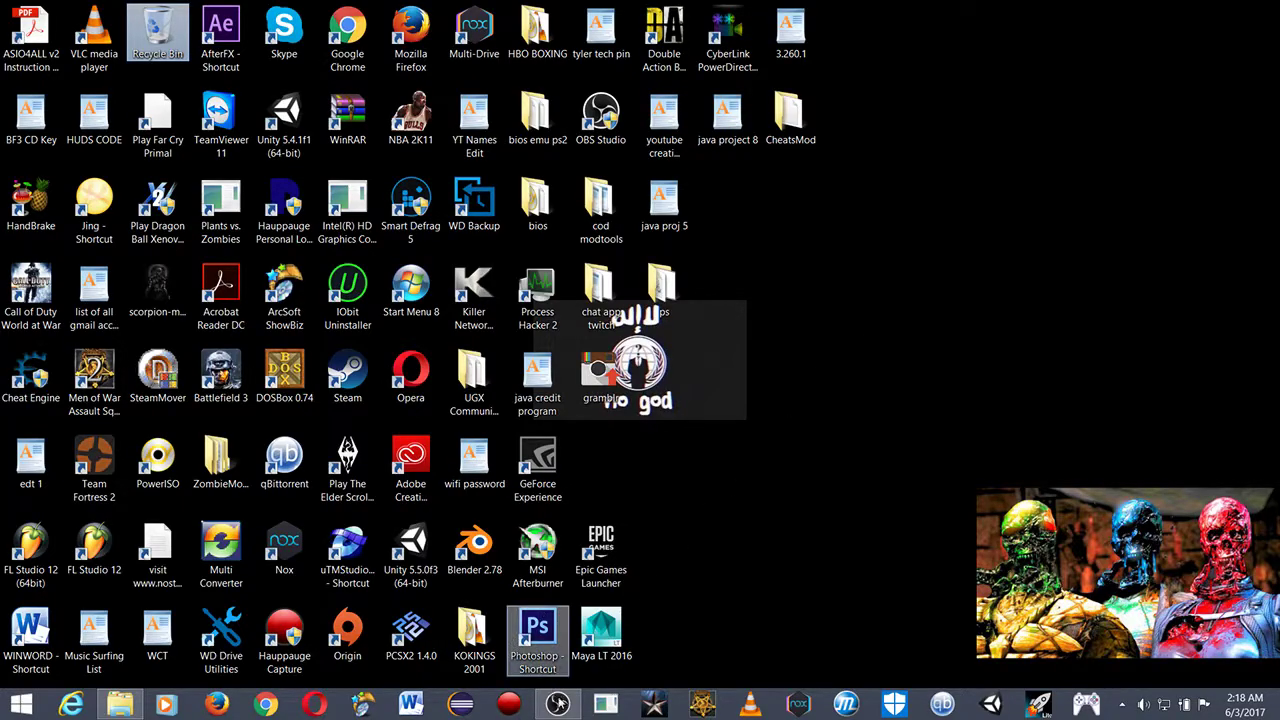
pyautogui.moveTo(558, 700)
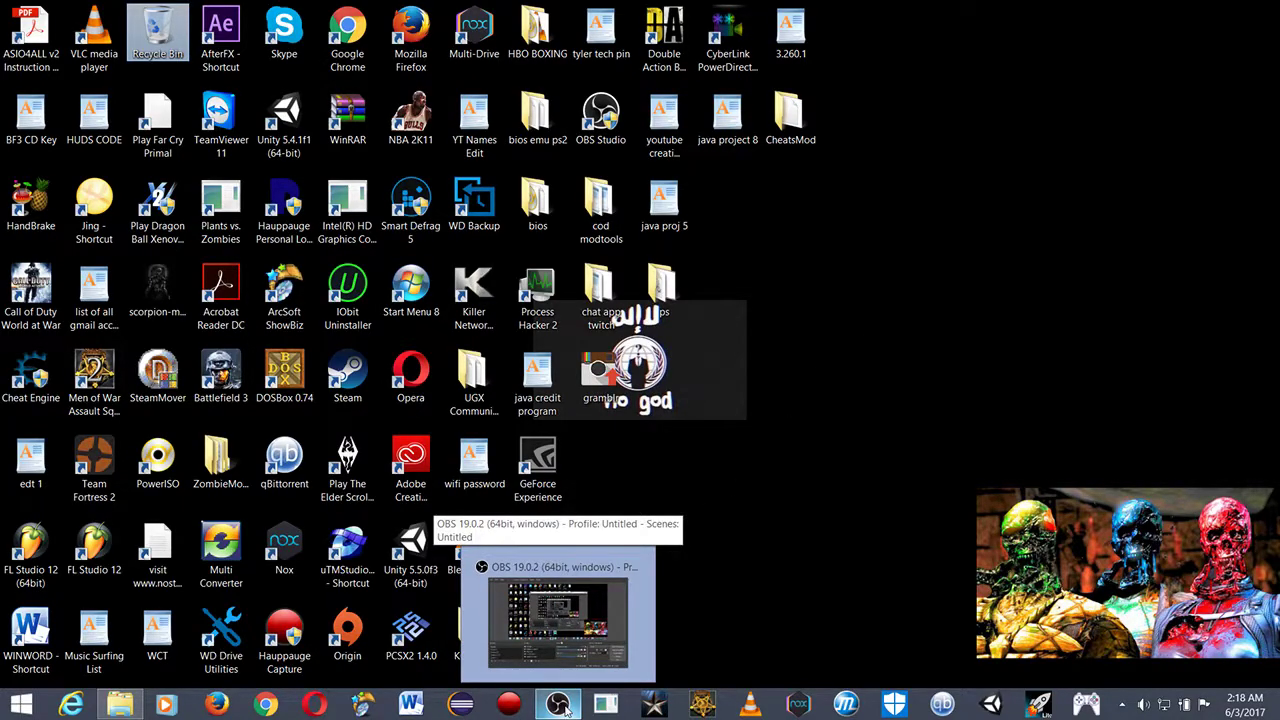